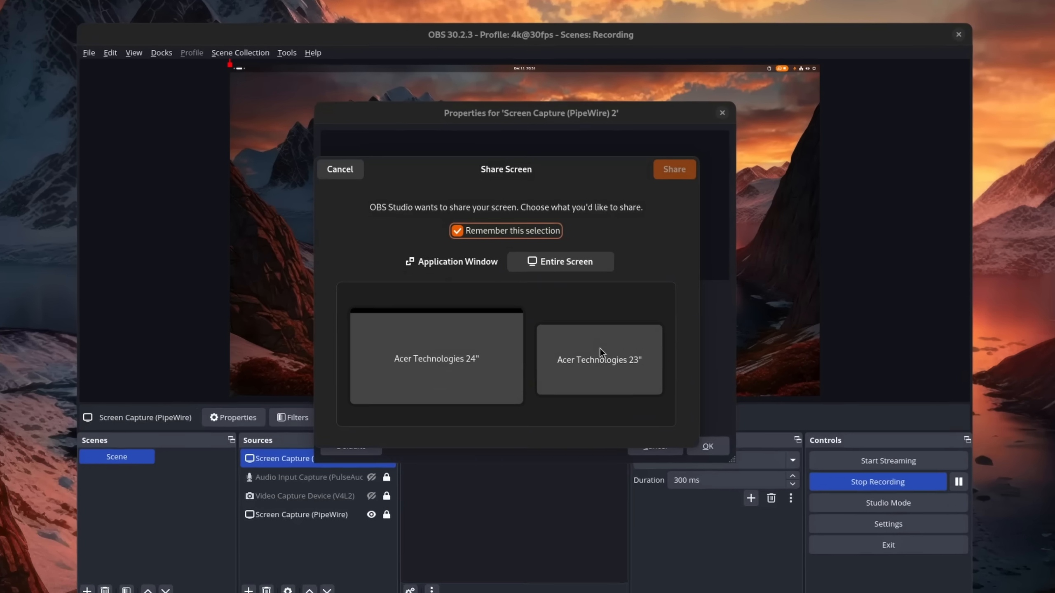
# Share the Acer Technologies 24" entire screen with OBS Studio.
pyautogui.click(435, 357)
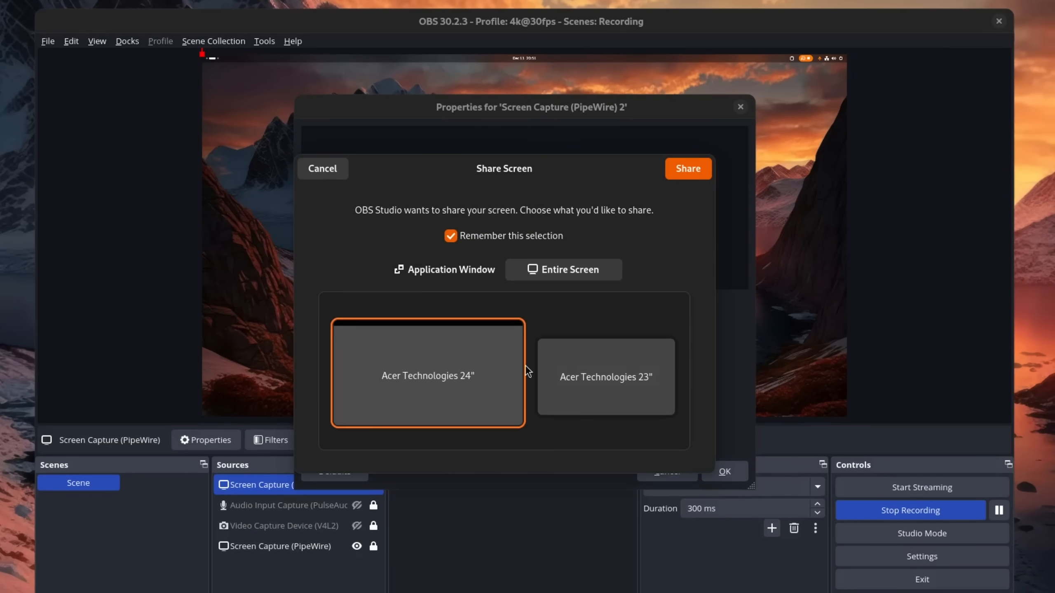
pyautogui.click(605, 376)
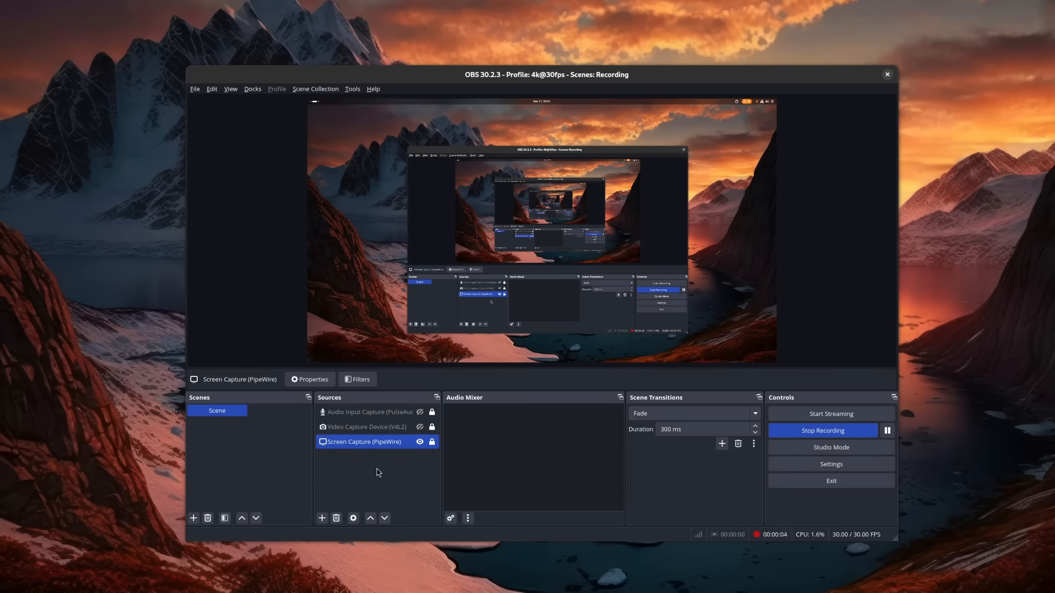
# Add a Screen Capture (PipeWire) source, then view OBS's software page and the XDG Desktop Portal wiki.
pyautogui.click(322, 519)
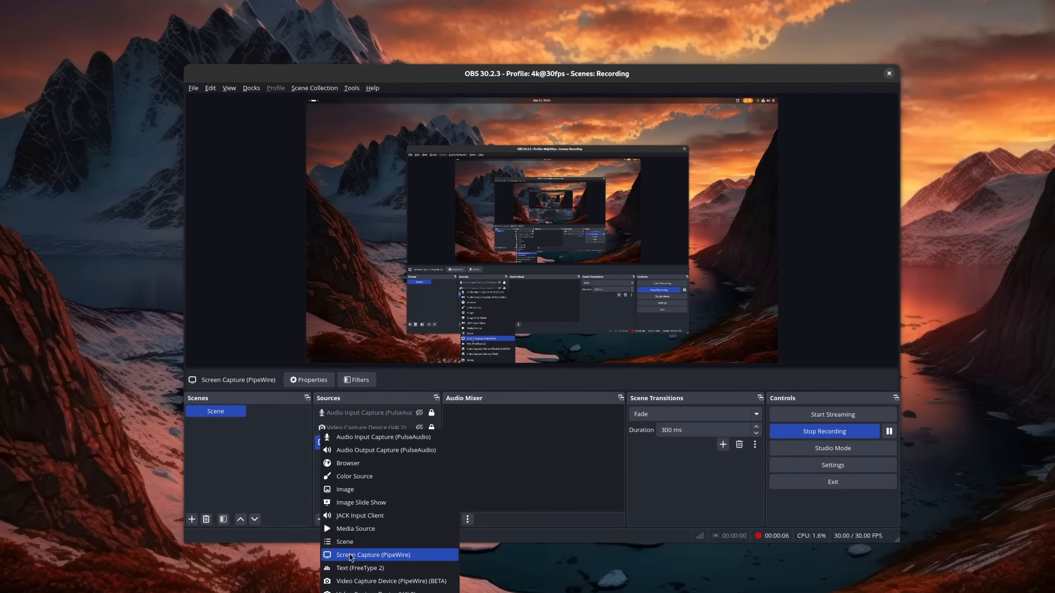
pyautogui.click(373, 555)
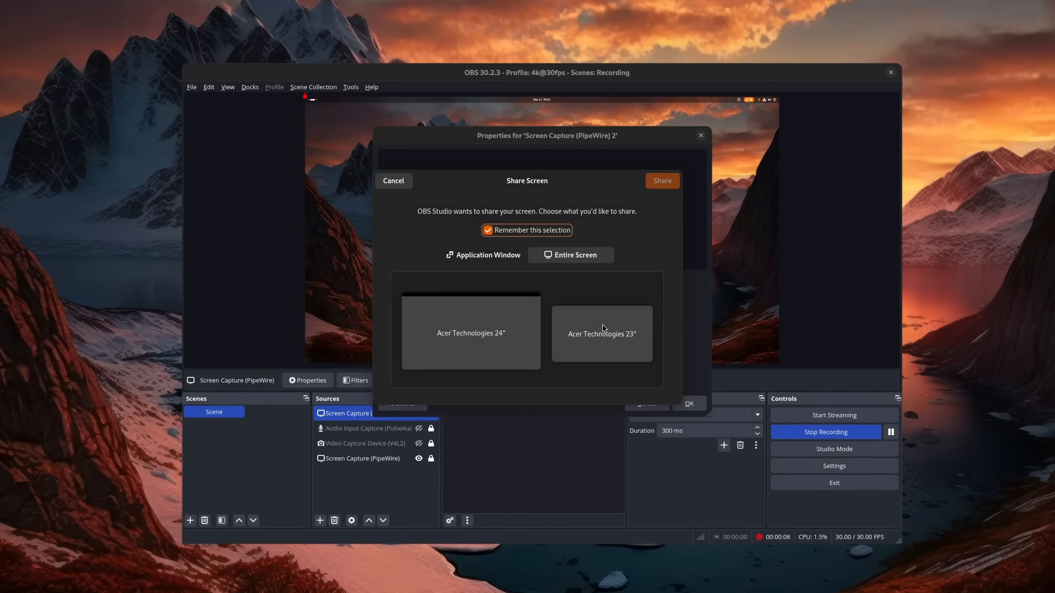
pyautogui.click(600, 334)
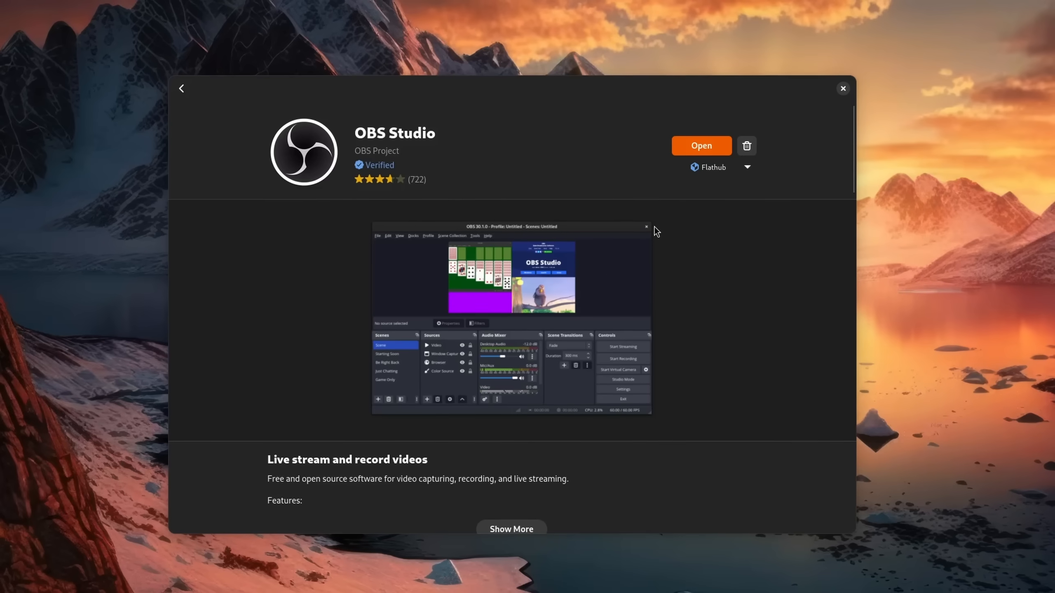
pyautogui.click(746, 167)
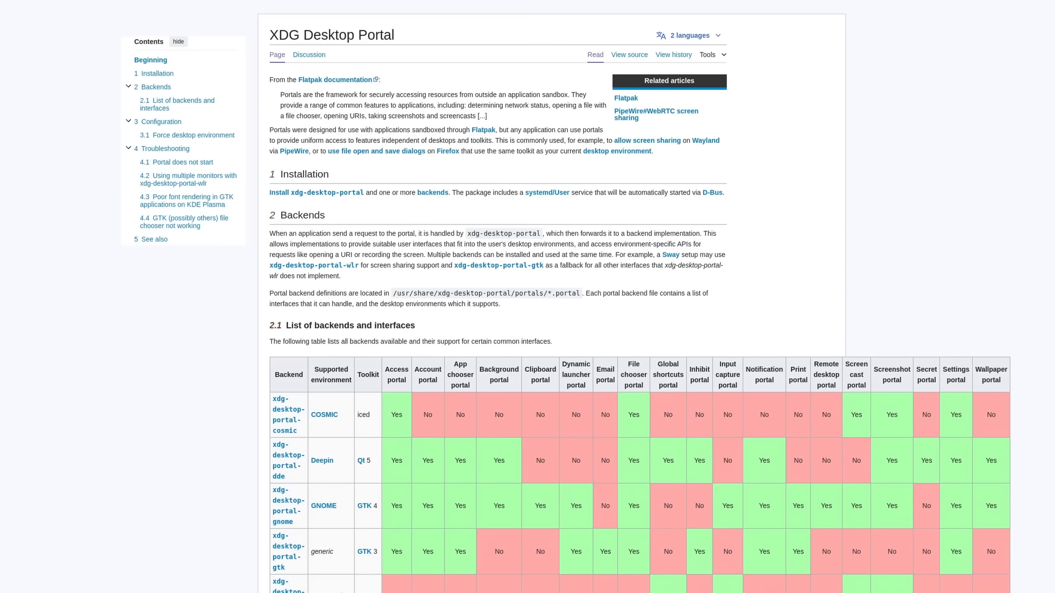
# Scroll the XDG Desktop Portal wiki page on the way to Phoronix's XWayland Video Bridge article.
pyautogui.scroll(3)
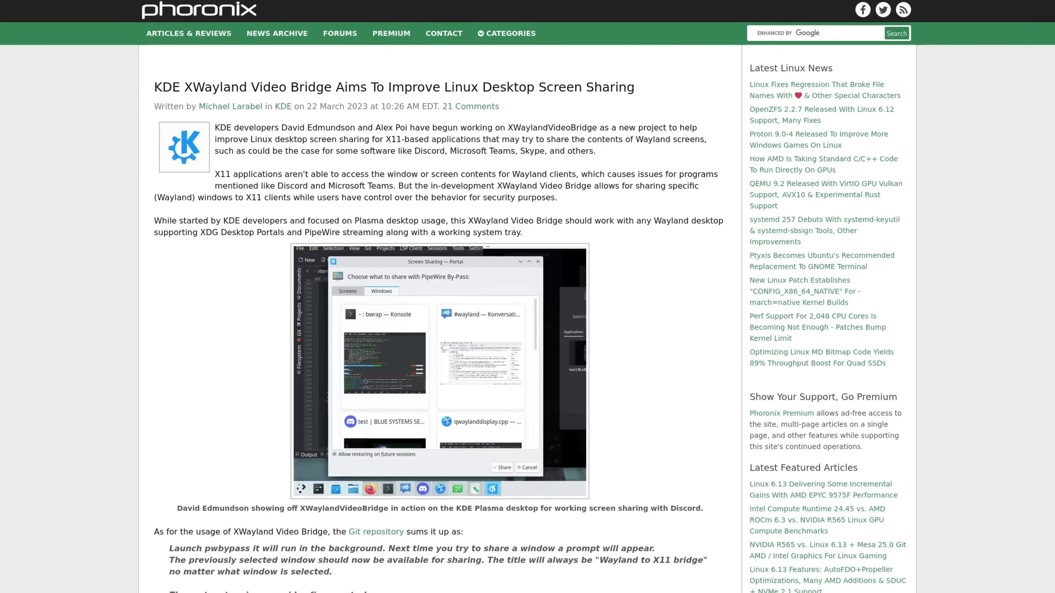
# Scroll the Phoronix article on the way to the r/linux_gaming XWayland DRM leasing post.
pyautogui.scroll(3)
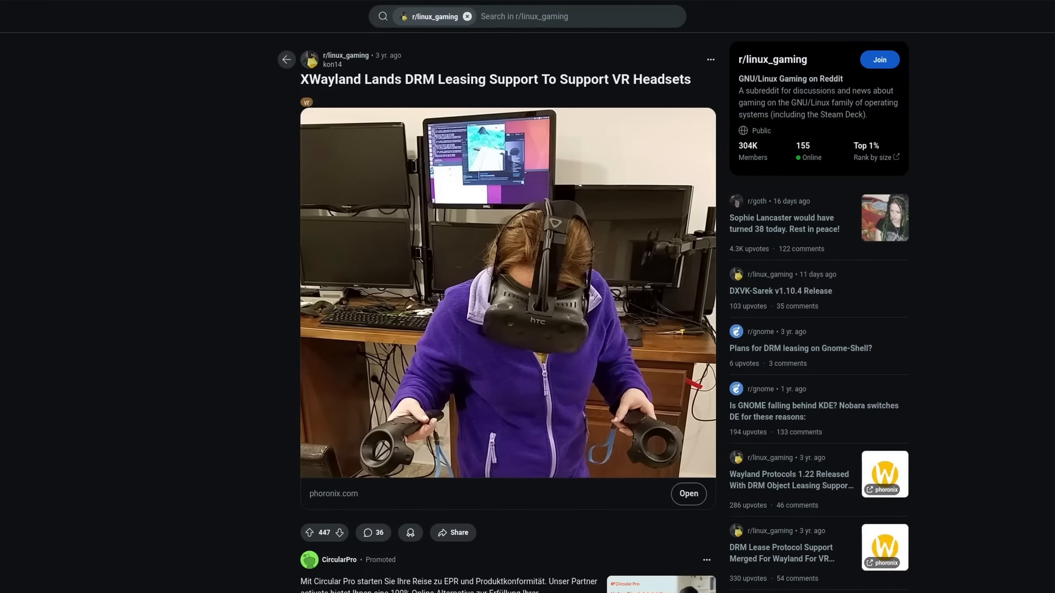
# Follow the Reddit post's phoronix.com link to the GNOME DRM lease article.
pyautogui.click(688, 493)
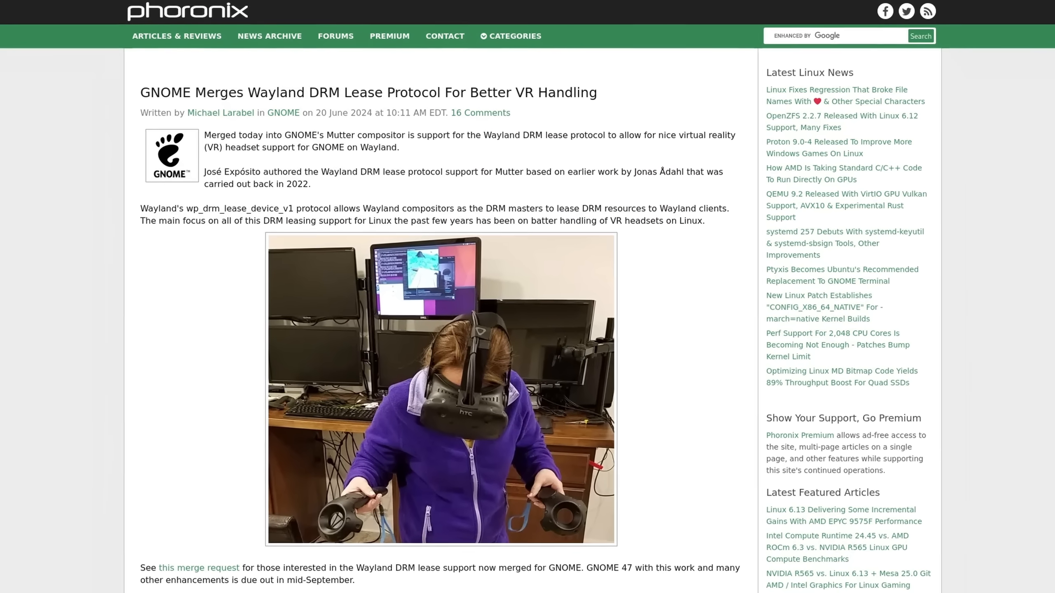
pyautogui.click(199, 568)
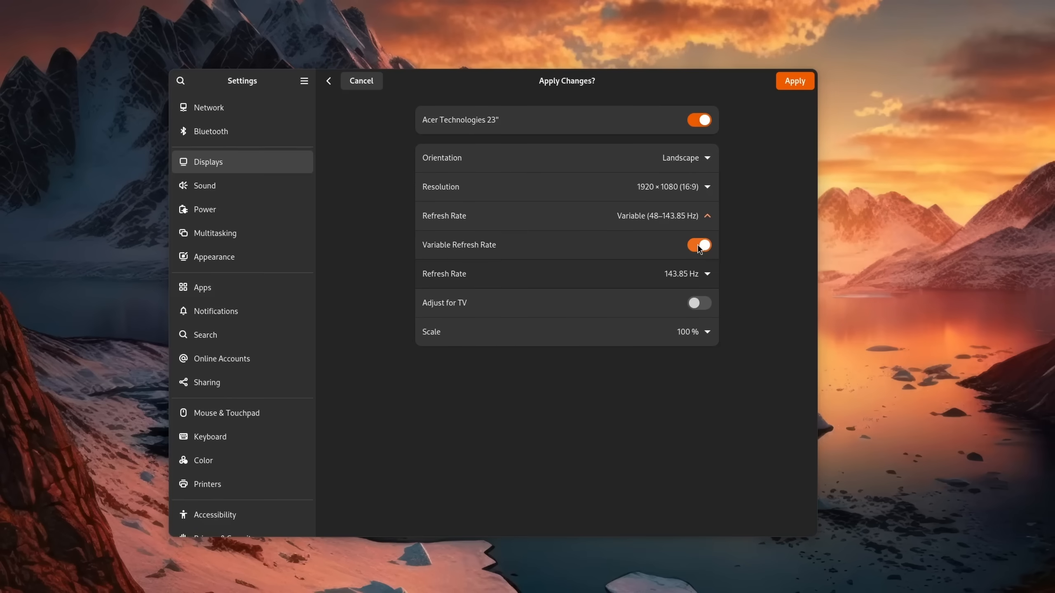
# Turn on Variable Refresh Rate for the Acer Technologies 23" display and apply it.
pyautogui.click(697, 330)
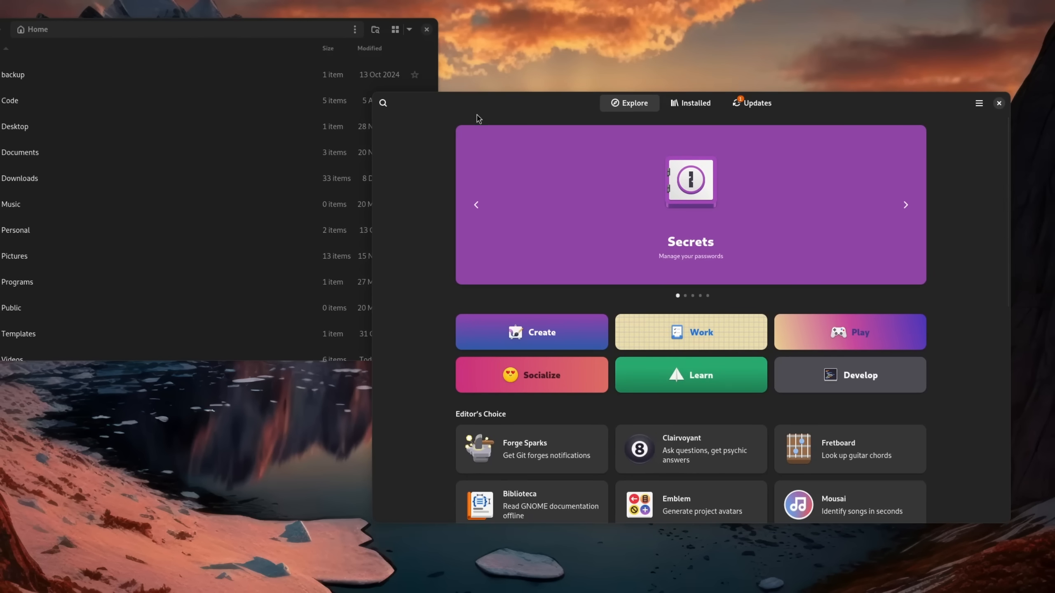
# Browse GNOME Software's Explore page, then move to the NVIDIA EGL-Wayland 1.1.17 article.
pyautogui.click(998, 103)
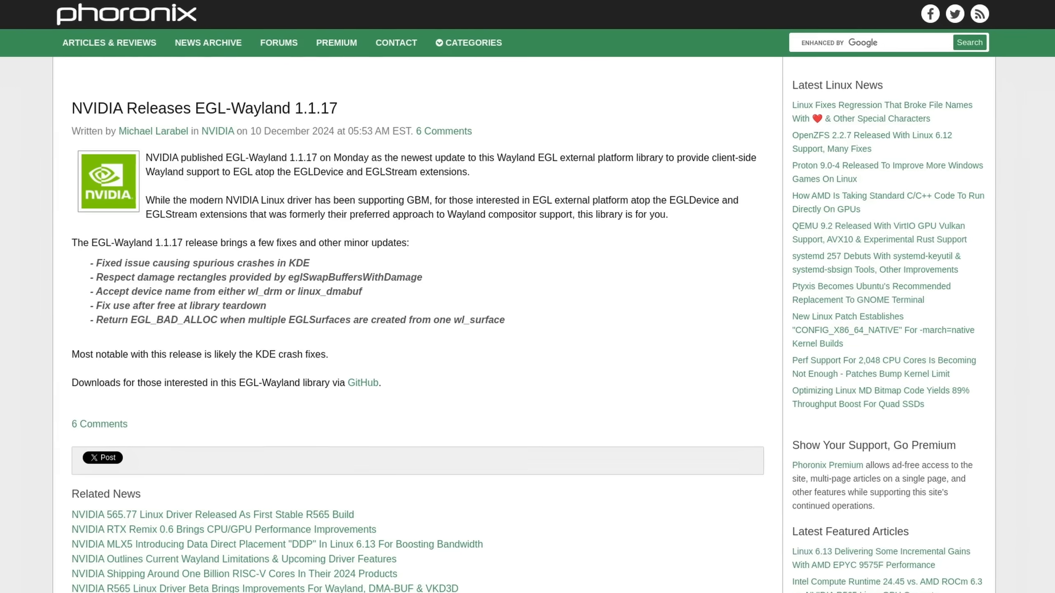
# Scroll the Phoronix NVIDIA article down to the multi-monitor VRR on Wayland line.
pyautogui.scroll(-3)
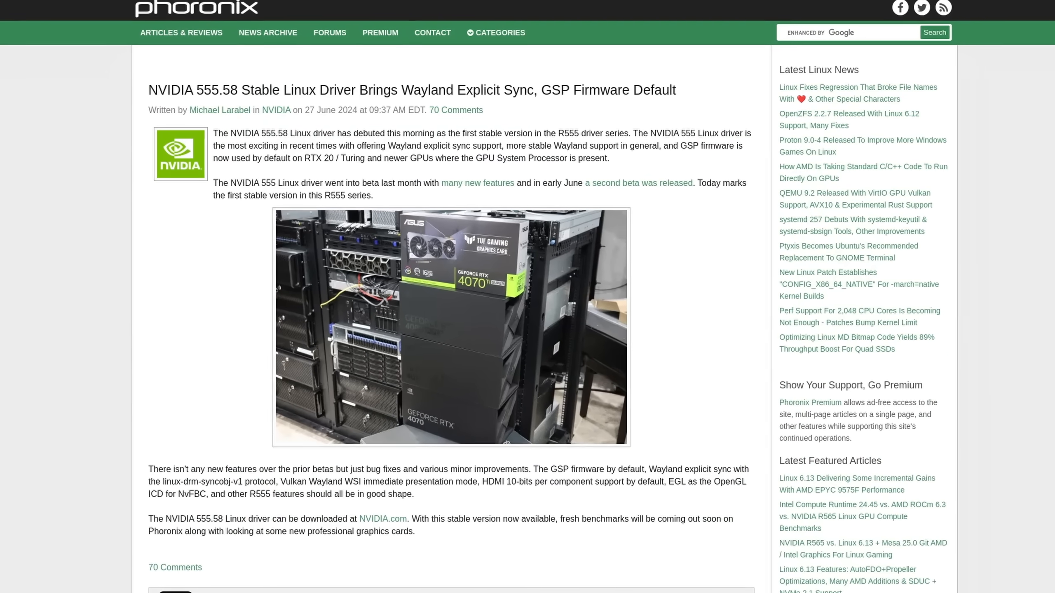
pyautogui.scroll(-3)
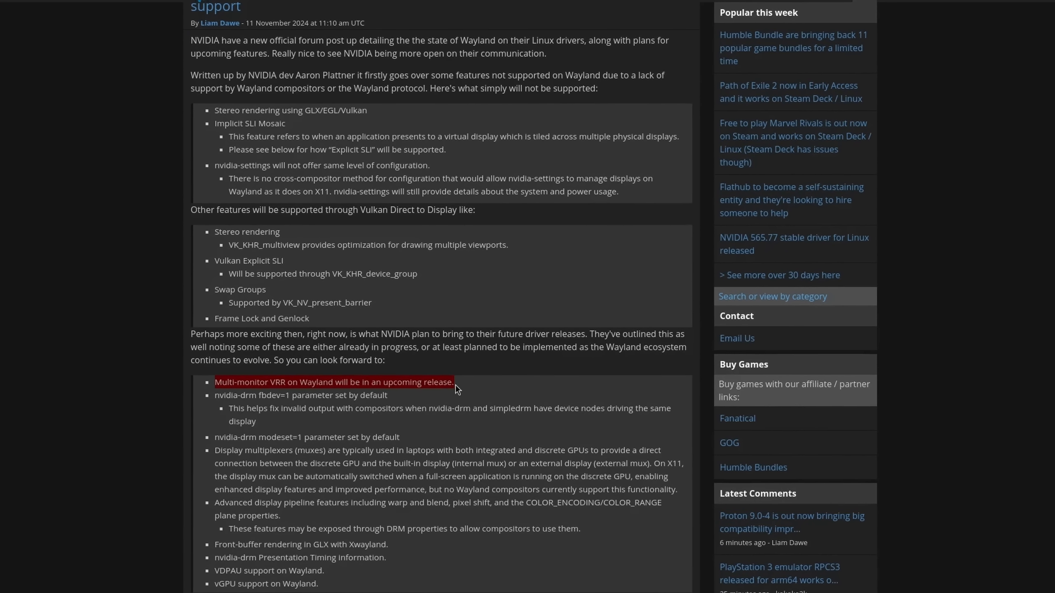
# Scroll the Wayland breakages page down to the screen sharing and automation sections.
pyautogui.click(333, 382)
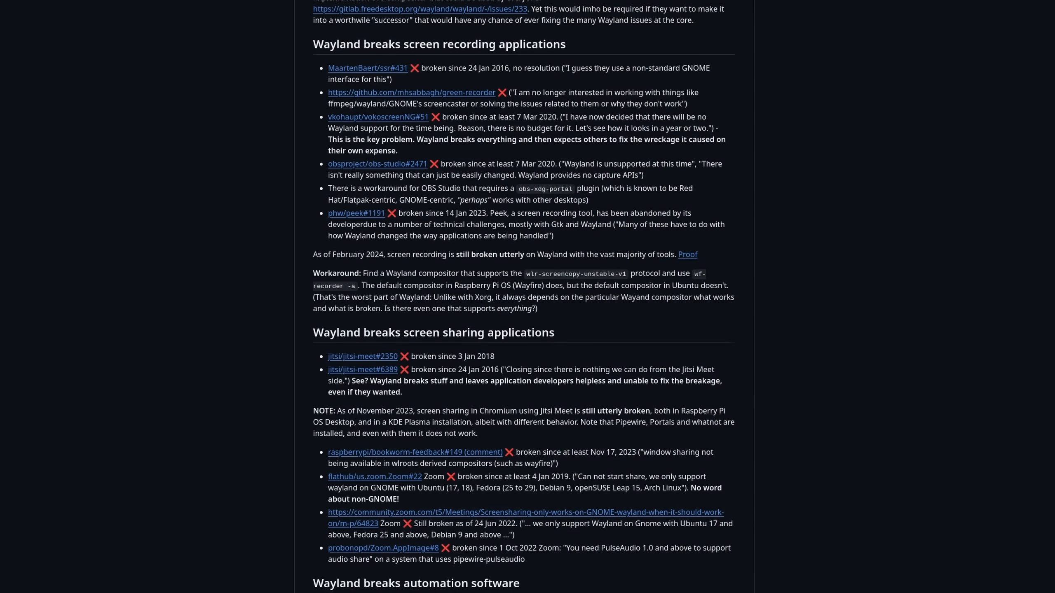
pyautogui.scroll(-3)
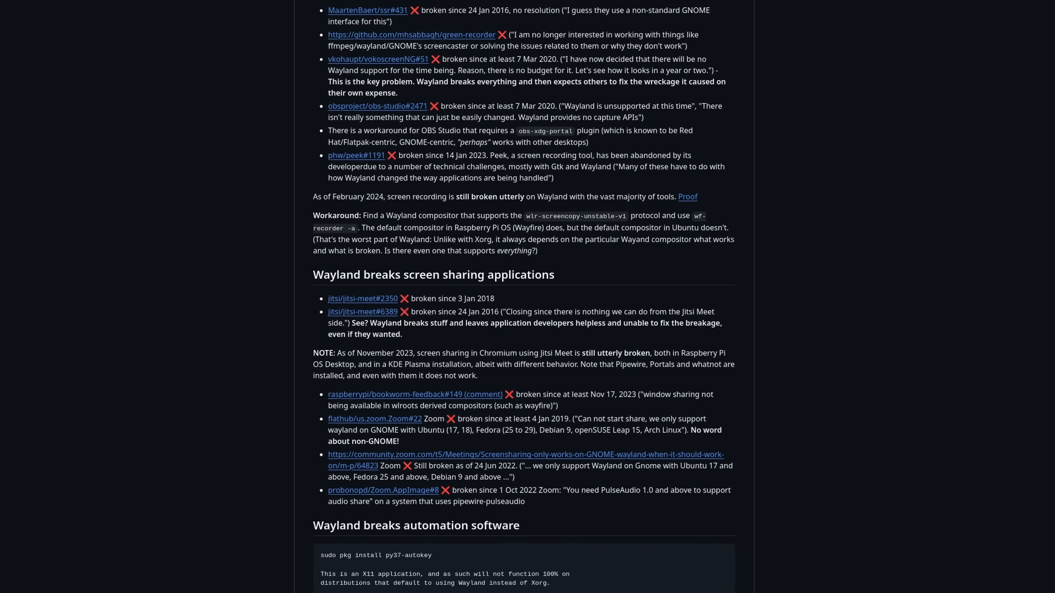
pyautogui.scroll(-3)
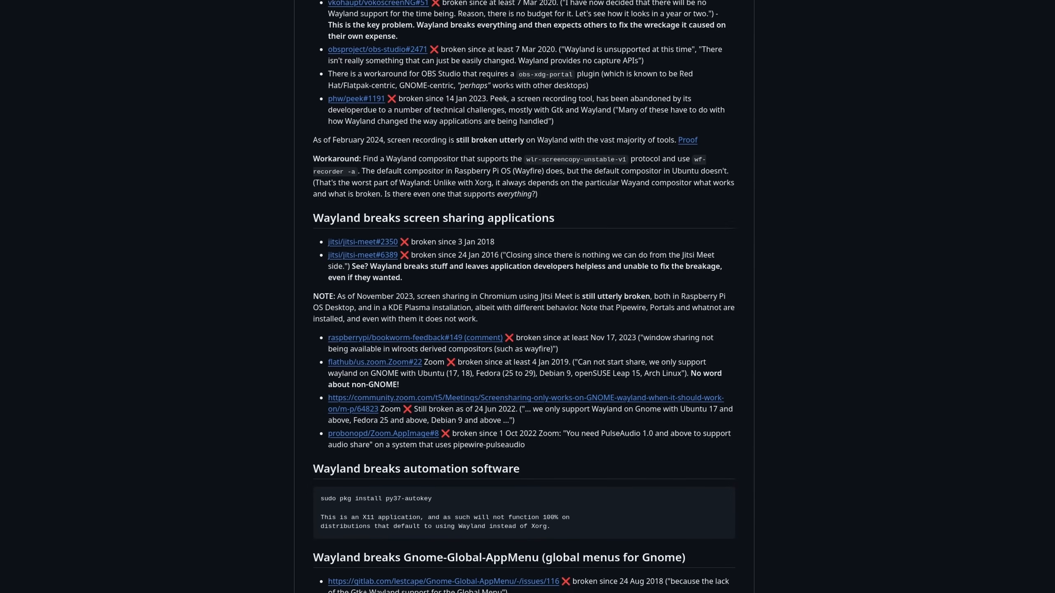
pyautogui.scroll(-3)
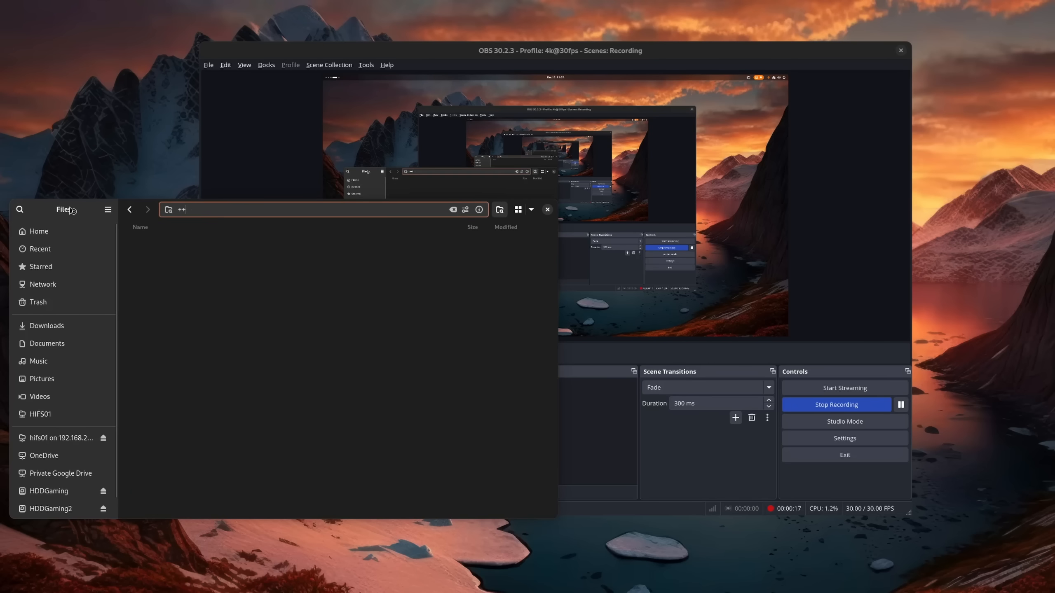
# Bring Files in front of OBS Studio with its location bar ready for editing.
pyautogui.click(843, 421)
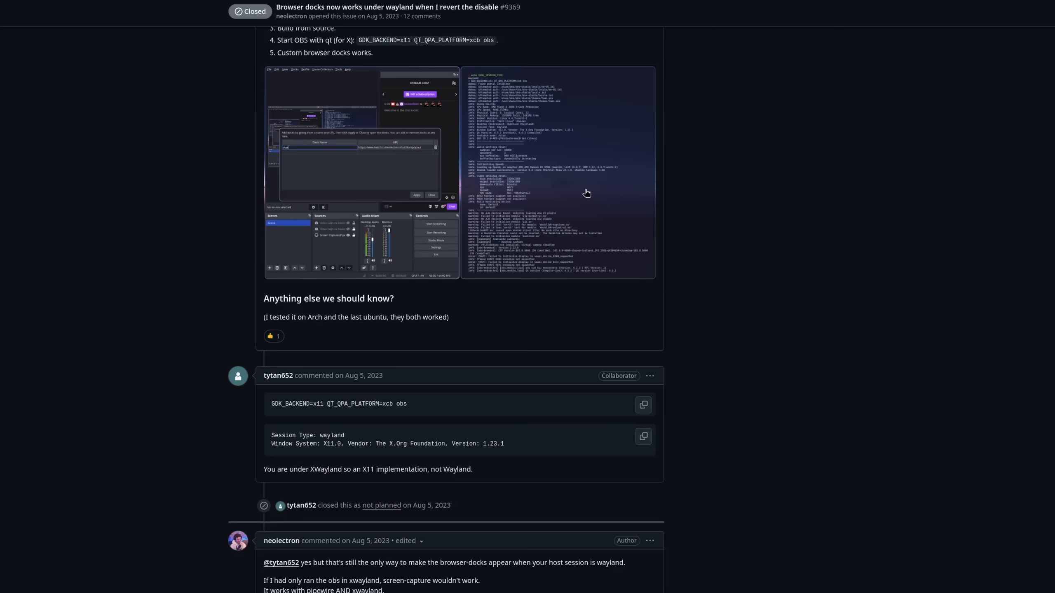
pyautogui.moveTo(310, 470)
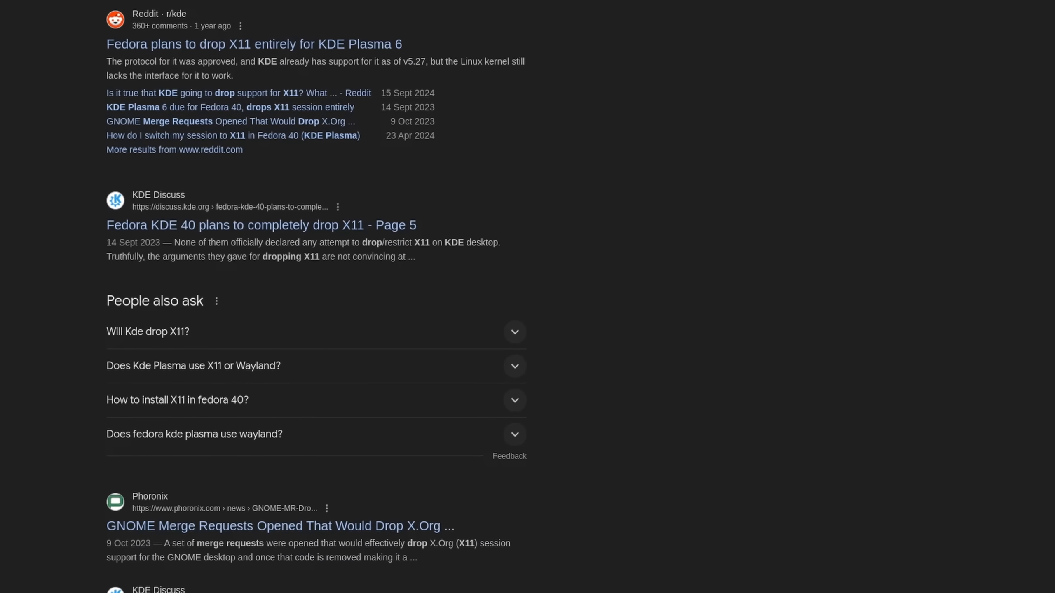
# Scroll down the Google results for Fedora KDE dropping X11.
pyautogui.scroll(-3)
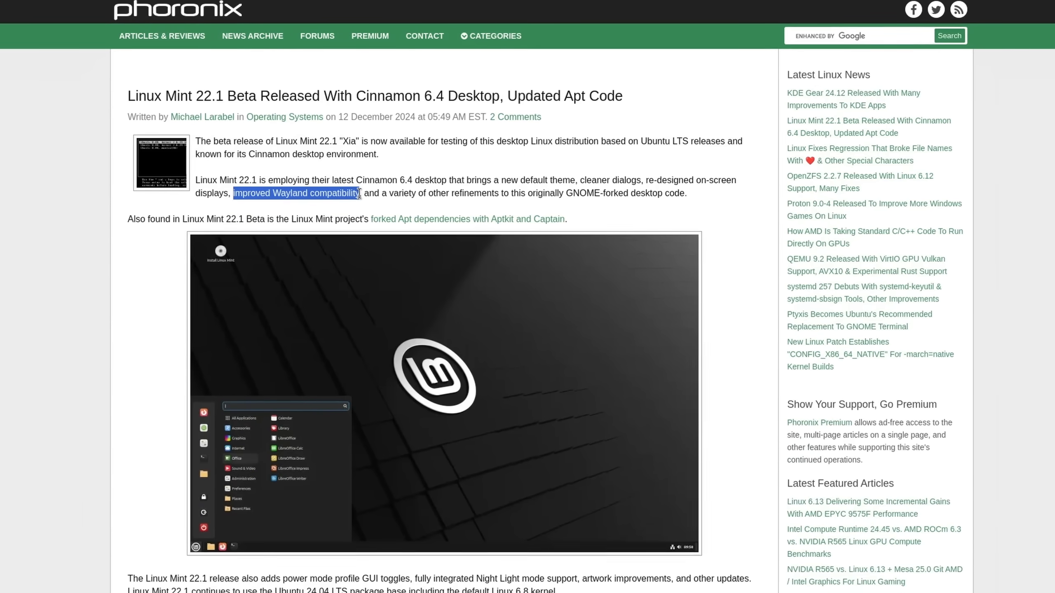
# Highlight 'improved Wayland compatibility', then view and close the channel membership options.
pyautogui.click(296, 193)
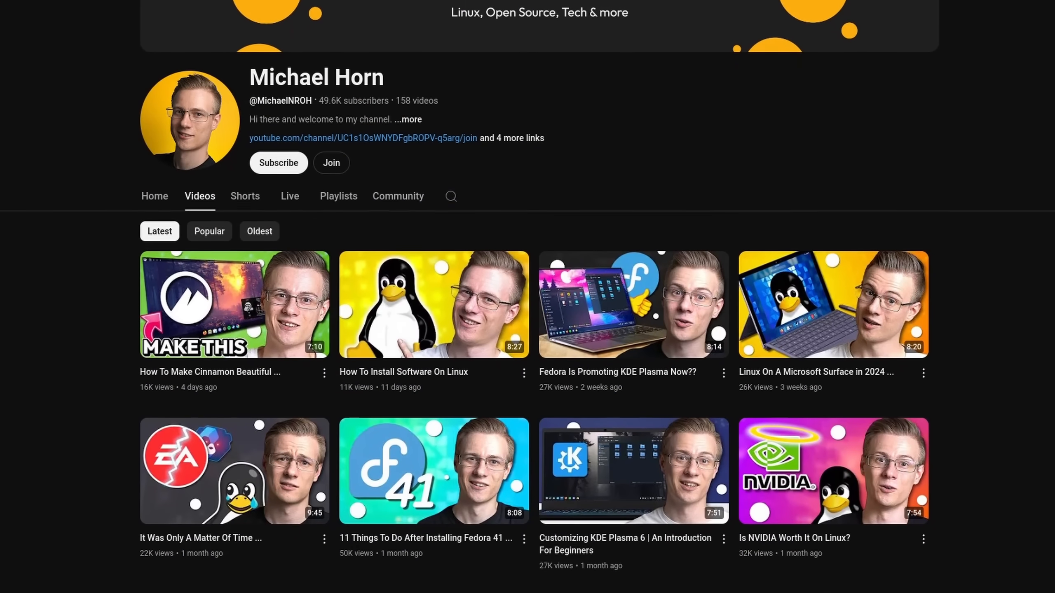
pyautogui.click(330, 163)
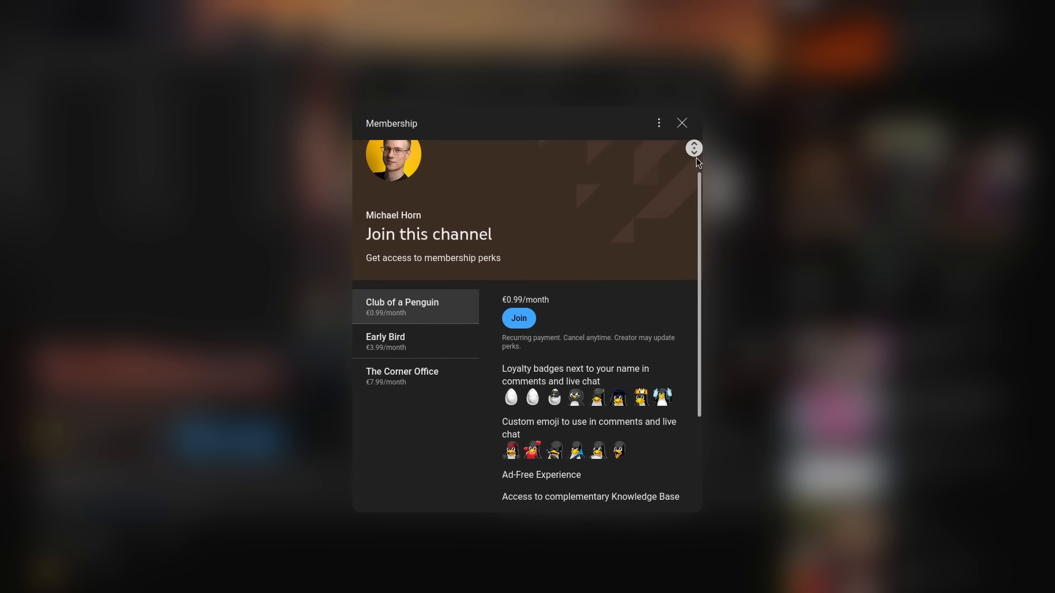
pyautogui.click(681, 123)
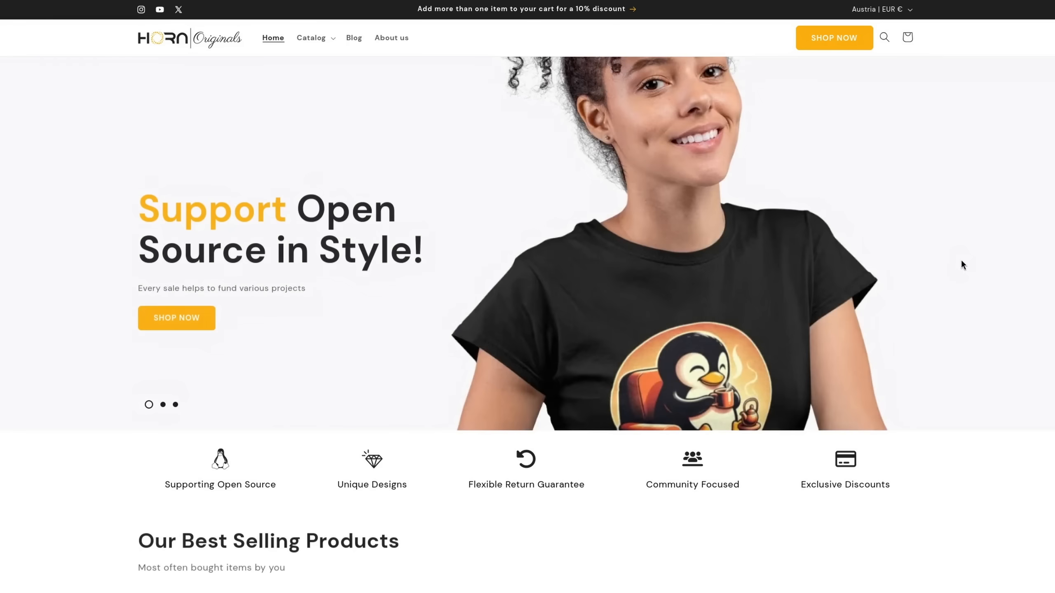
# Scroll the Horn Originals home page down to the 'Our Best Selling Products' grid.
pyautogui.scroll(-3)
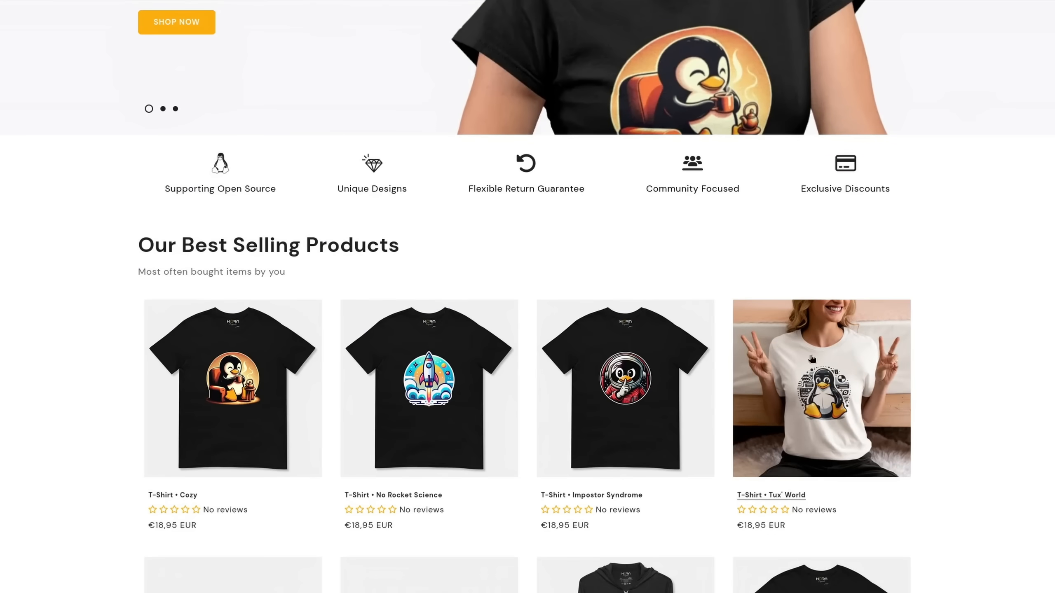
pyautogui.scroll(-3)
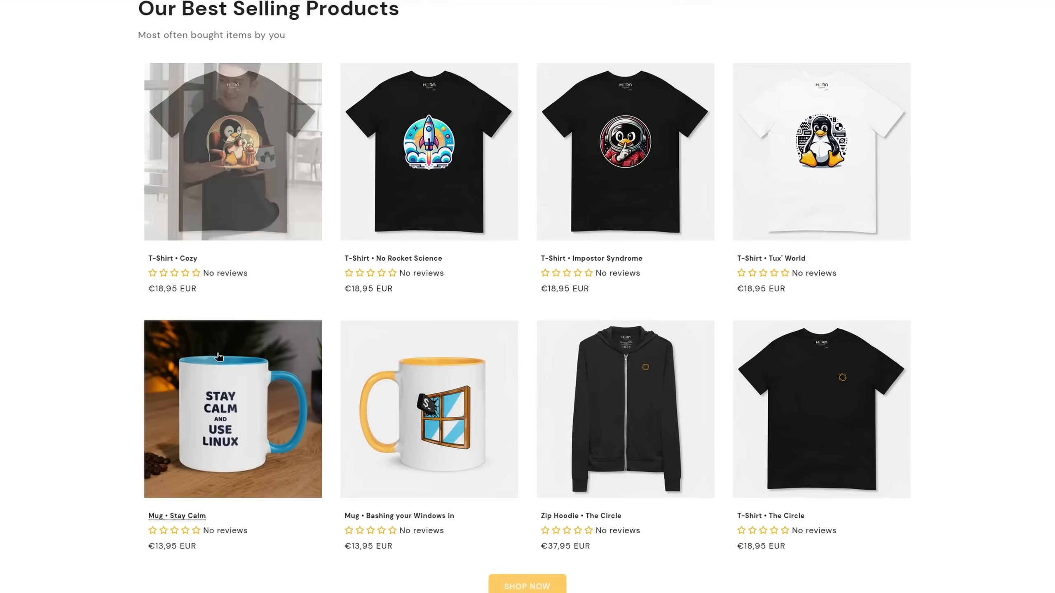